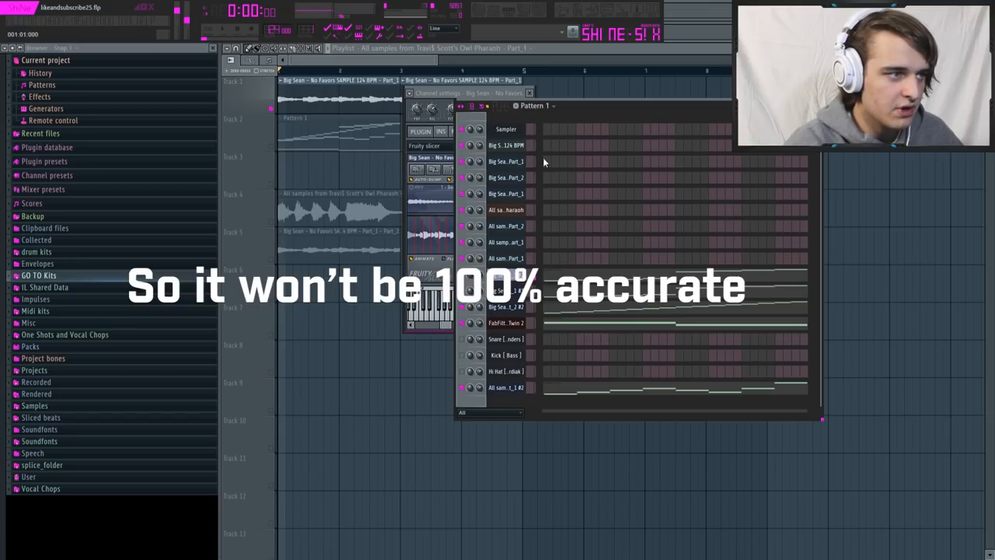
Lay out a rising note run triggering slices Beat 1 through Beat 16 in the Big Sean slicer's piano roll
click(529, 94)
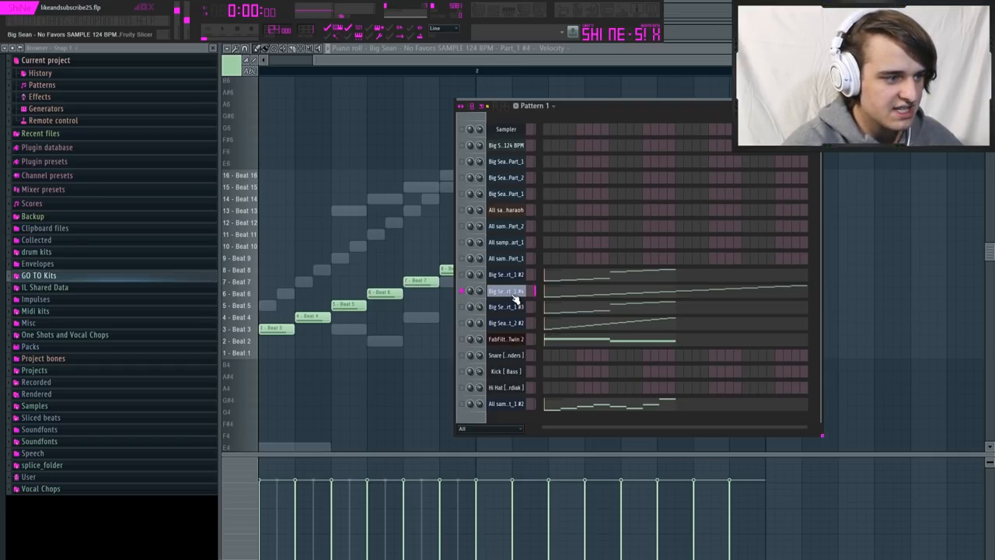
Bring up the Big Sean sample's Fruity Slicer settings showing 16 beats at 124 BPM
double_click(506, 290)
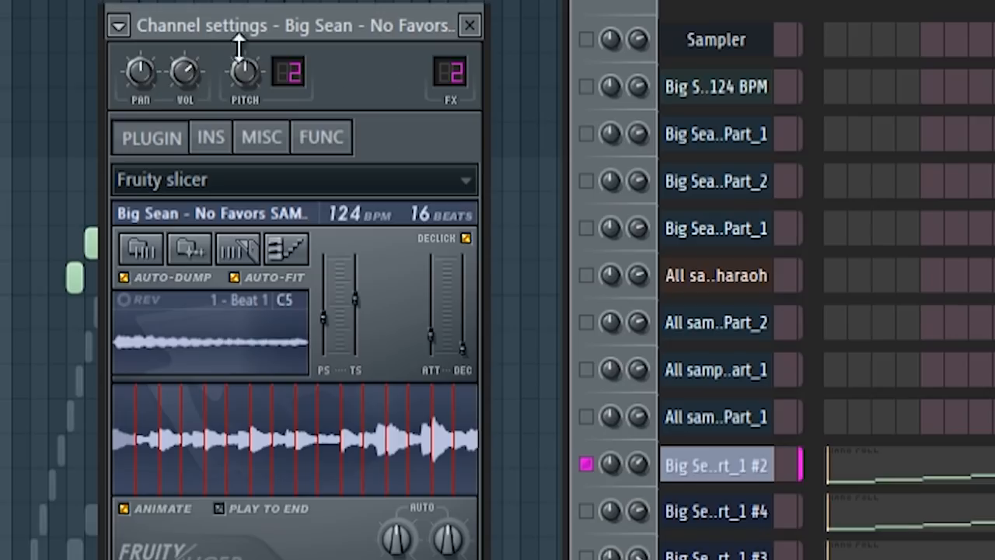
mouse_move(438, 283)
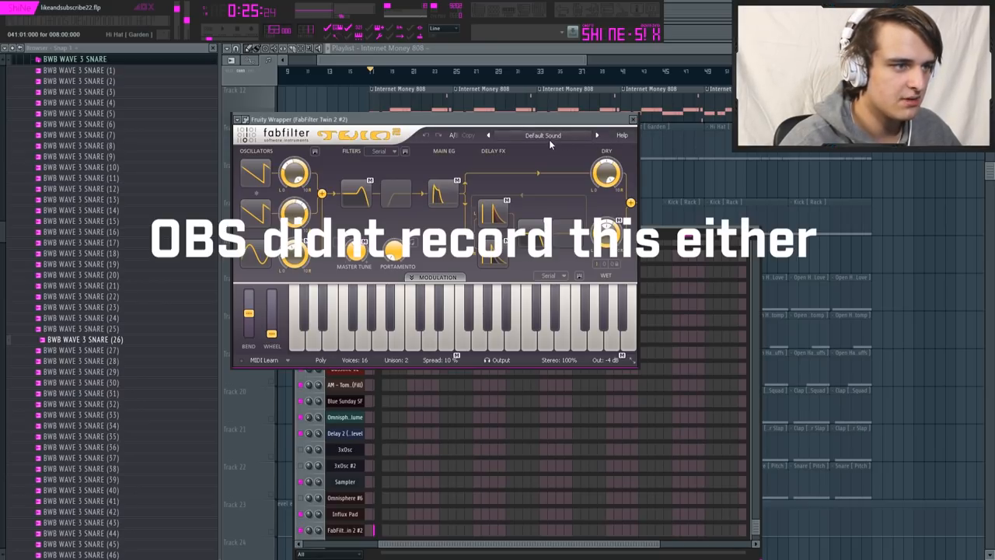
mouse_move(619, 184)
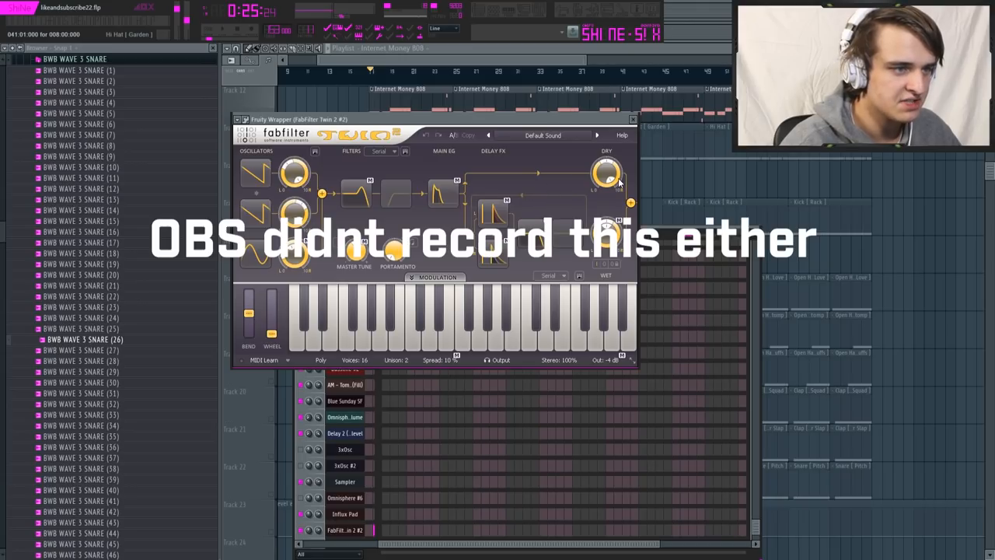
mouse_move(703, 202)
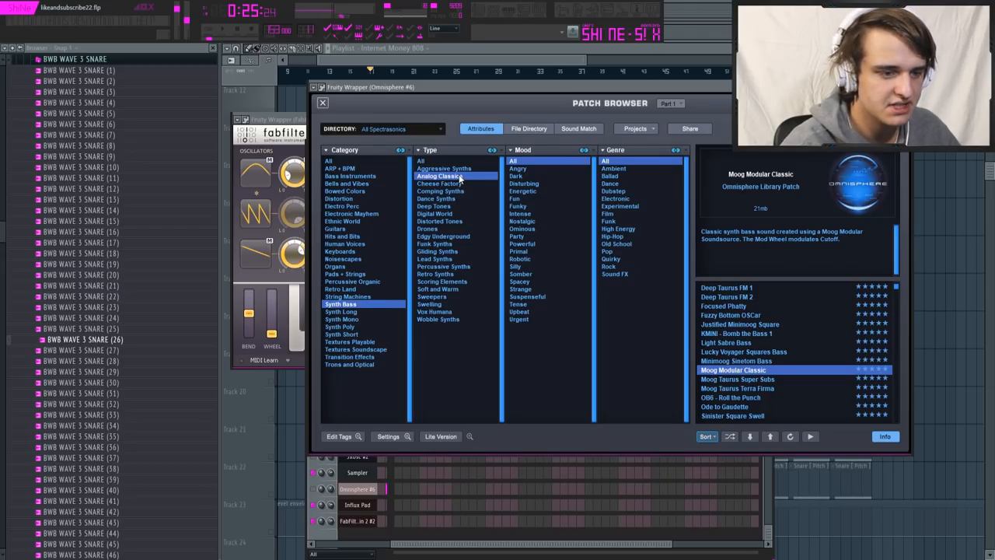
mouse_move(749, 379)
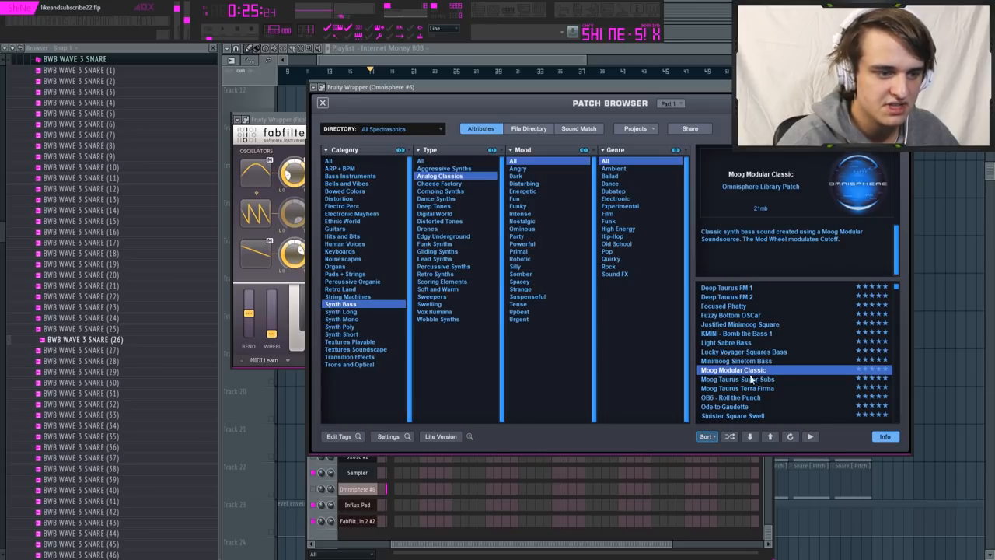
mouse_move(750, 380)
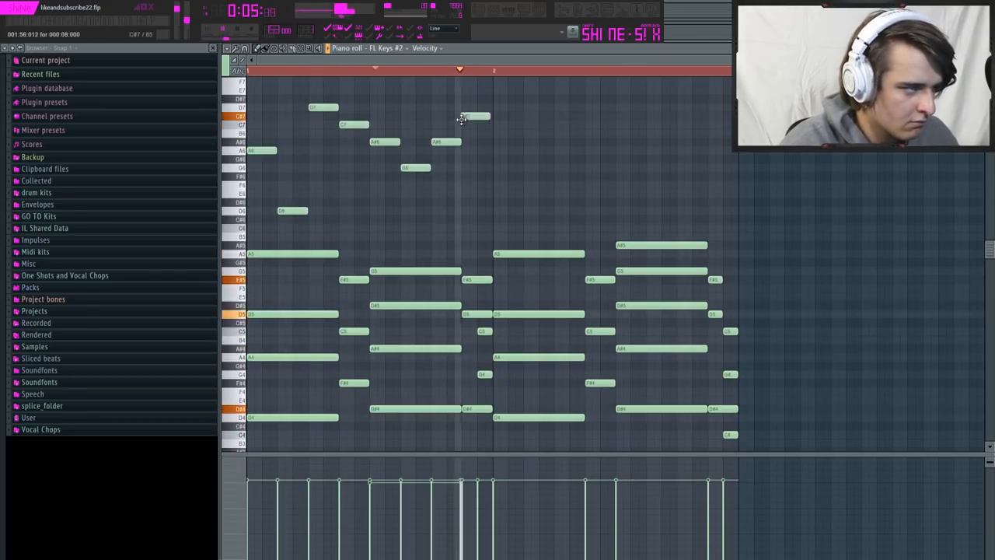
scroll(down, 3)
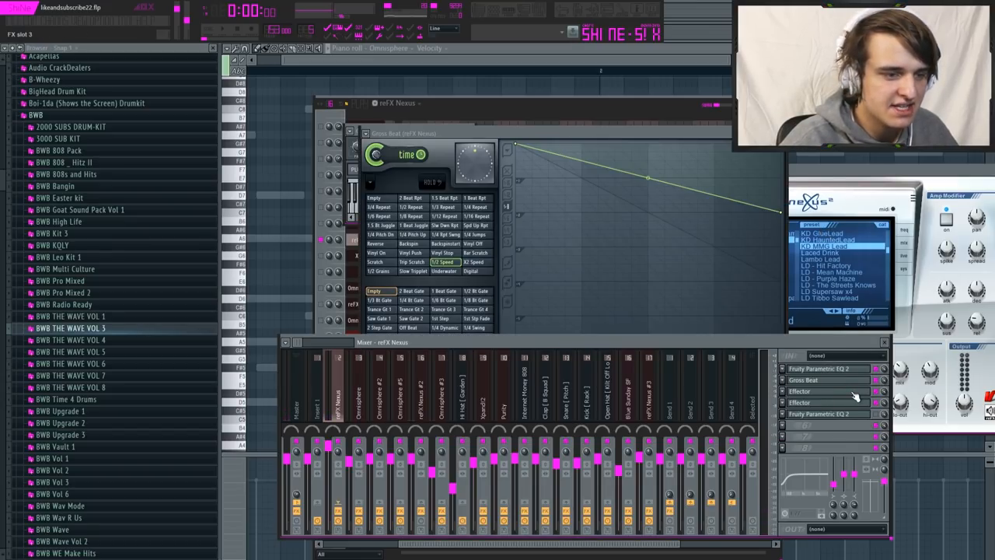
Show the Nexus insert's chain of Gross Beat, Effector and Fruity Parametric EQ 2
click(800, 392)
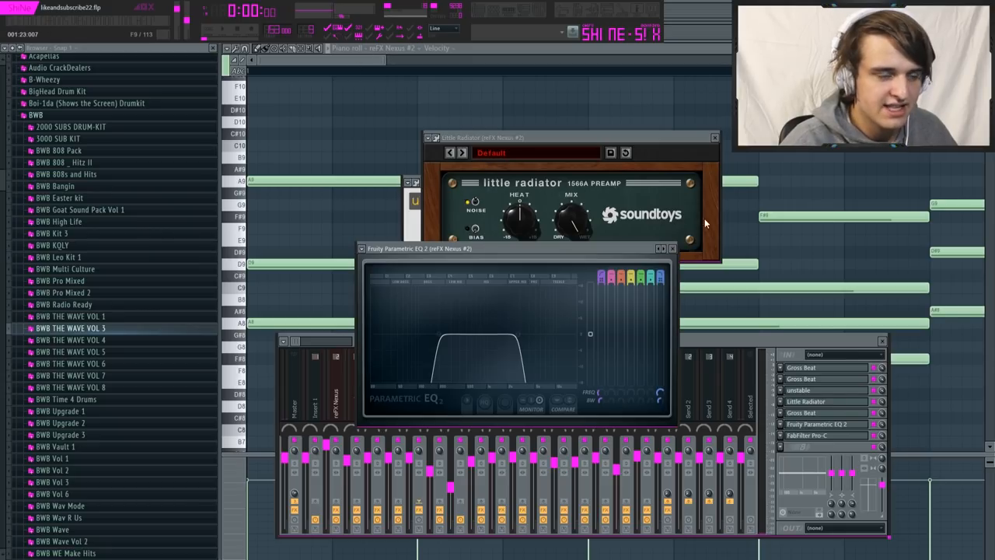
mouse_move(696, 463)
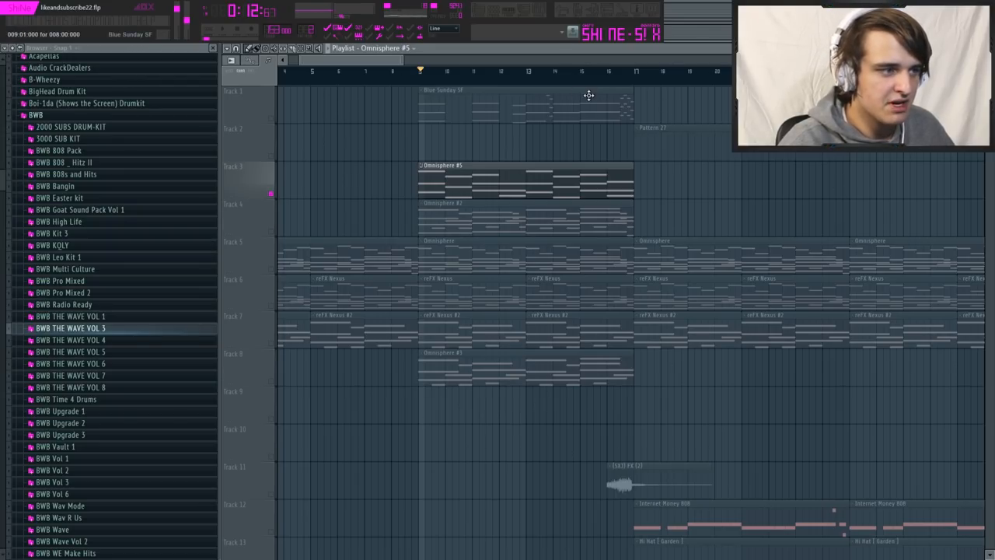
mouse_move(381, 171)
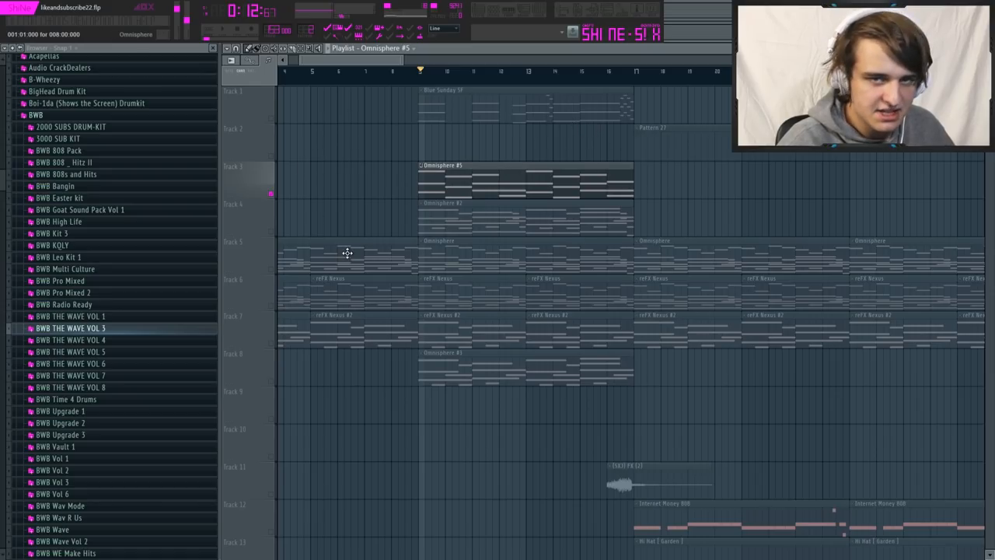
mouse_move(276, 236)
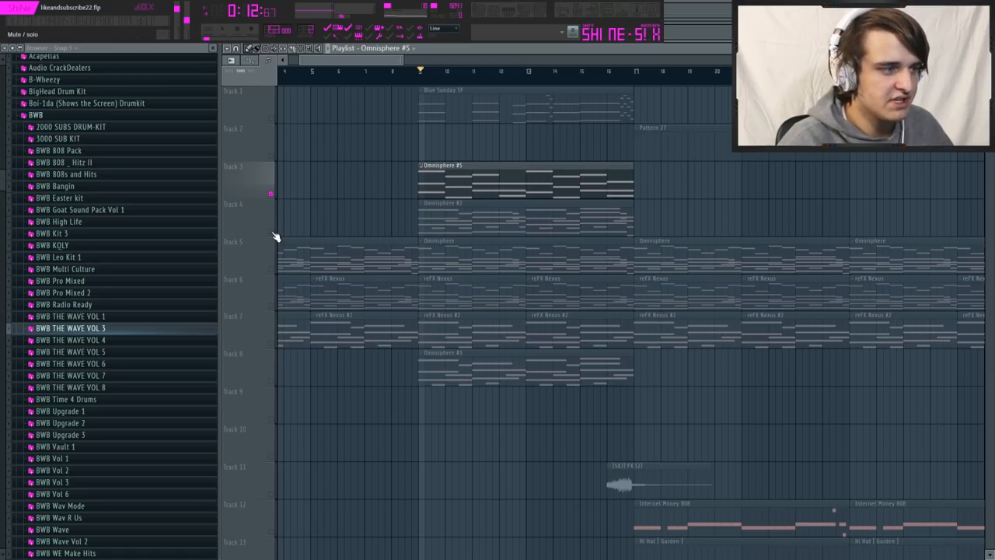
Show the Nexus #2 insert's effect chain with Gross Beat, parametric EQ and compressor in the mixer
click(526, 210)
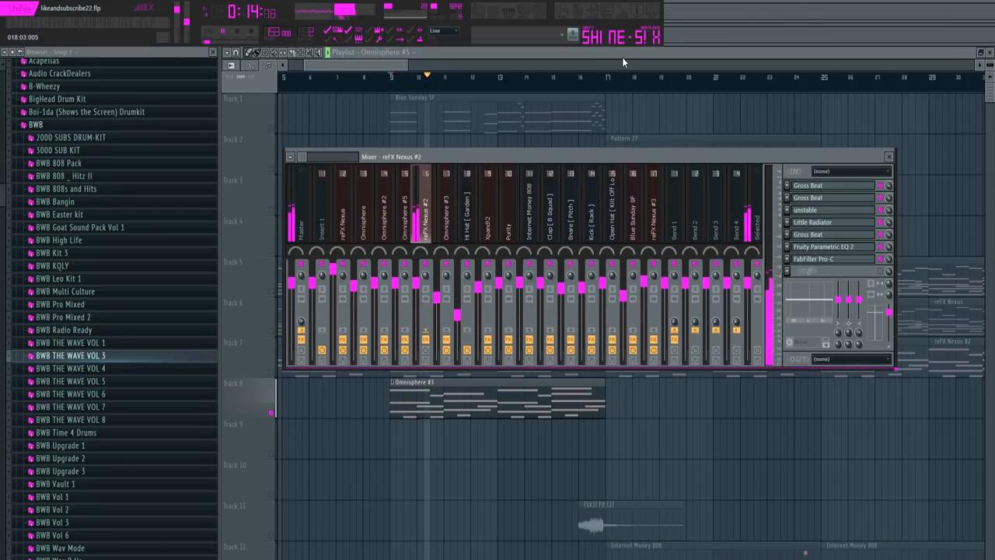
click(890, 156)
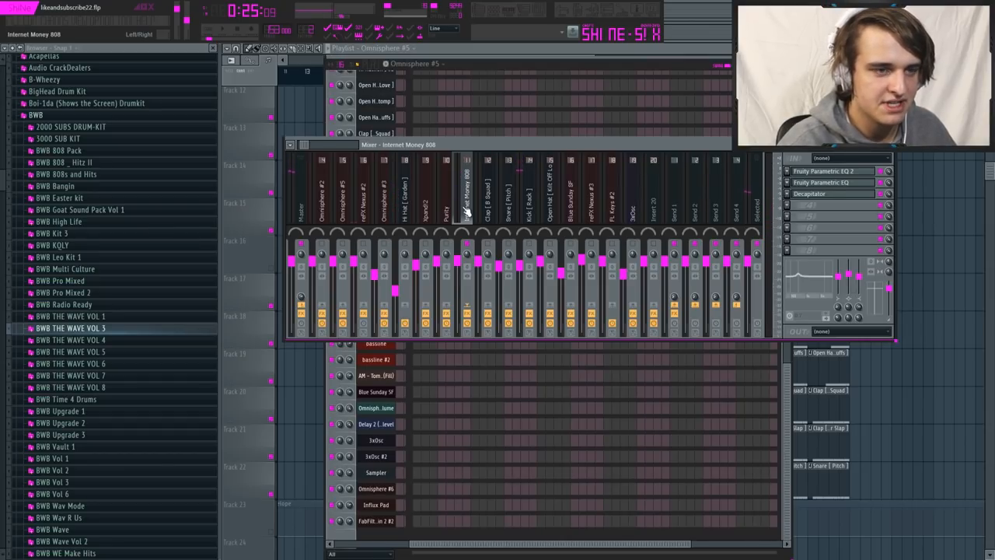
View Decapitator on the 808 and FabFilter Saturn on the snare, then return to the drum playlist
click(808, 193)
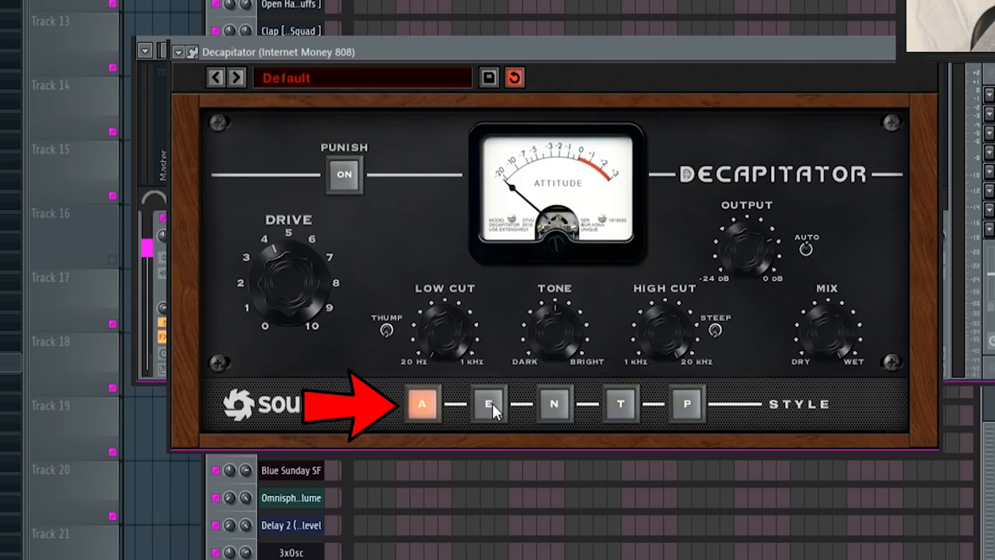
click(488, 404)
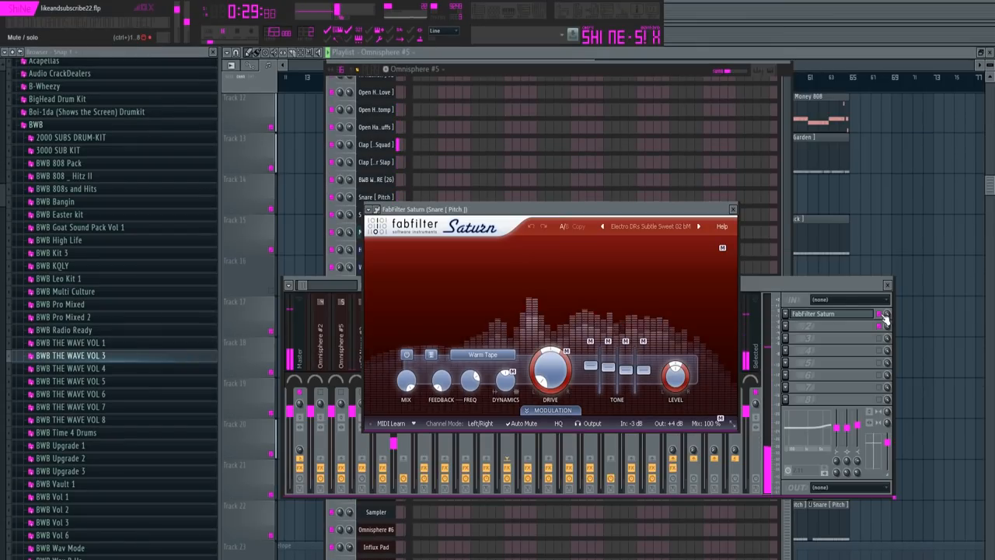
click(731, 208)
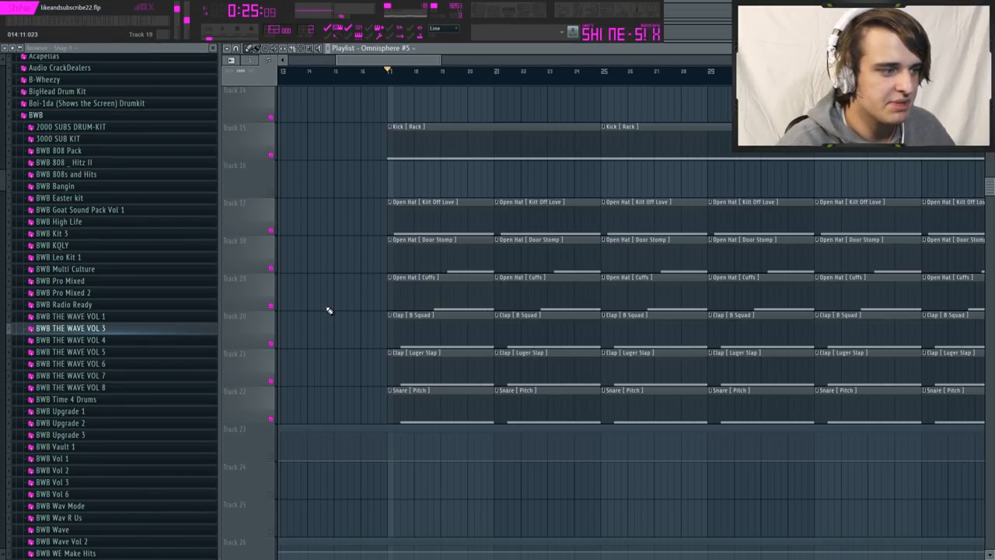